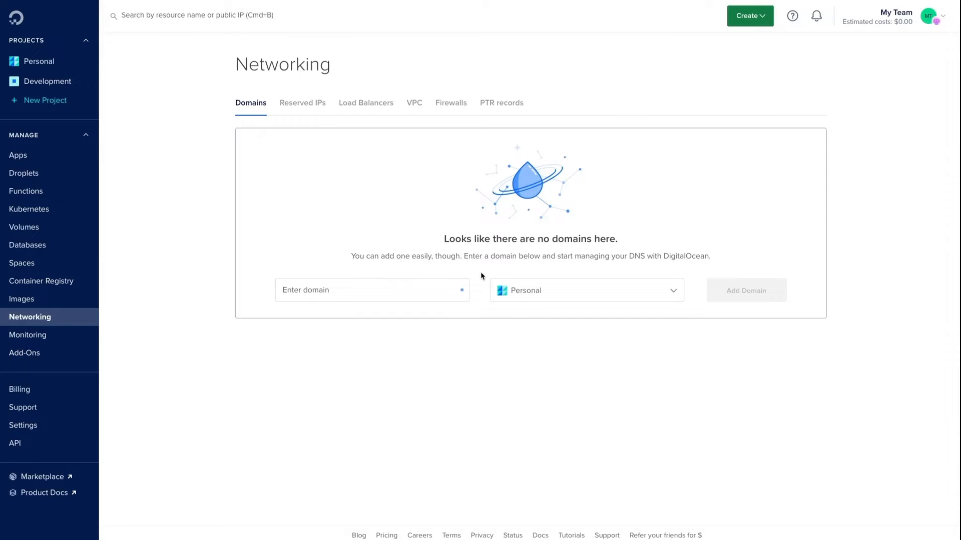
mouse_move(234, 286)
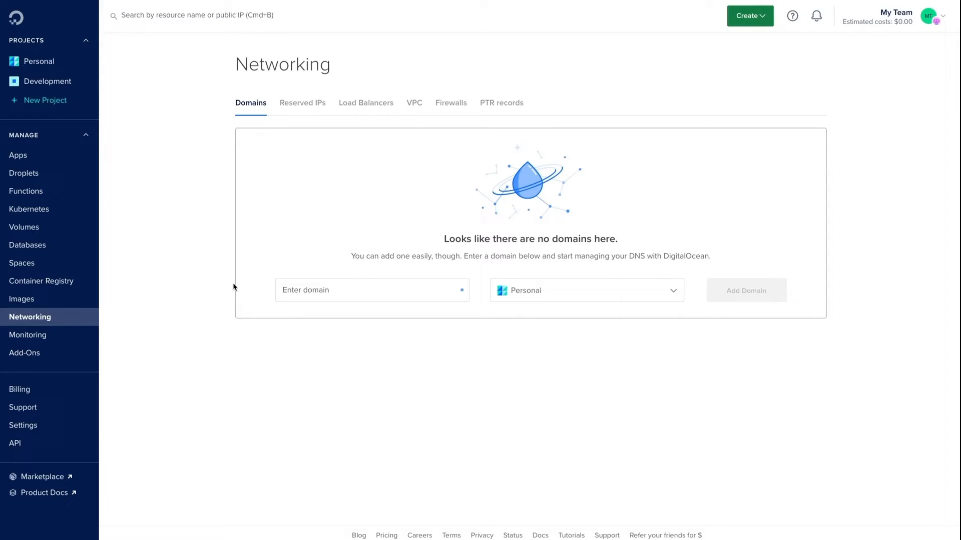
mouse_move(54, 316)
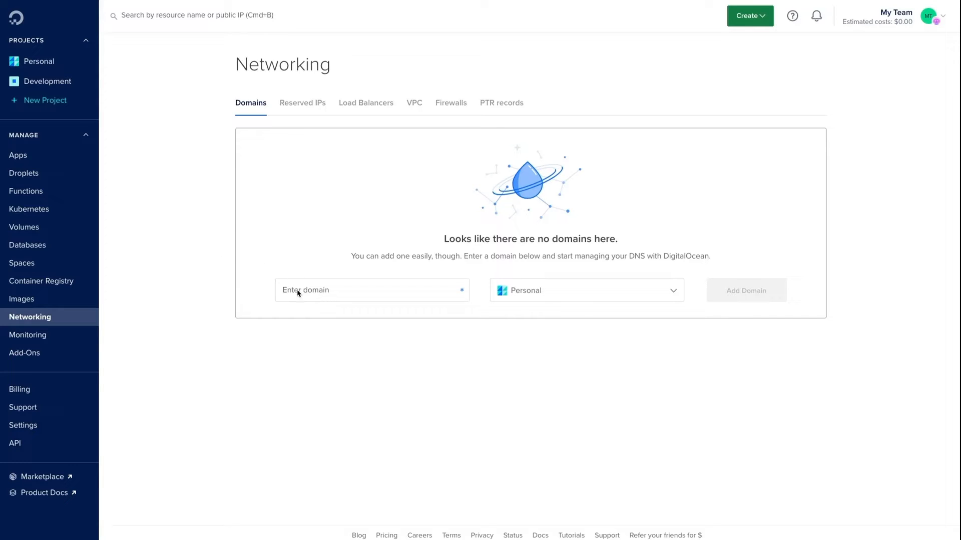
Add the domain timothymamo.com under the Personal project.
left_click(300, 290)
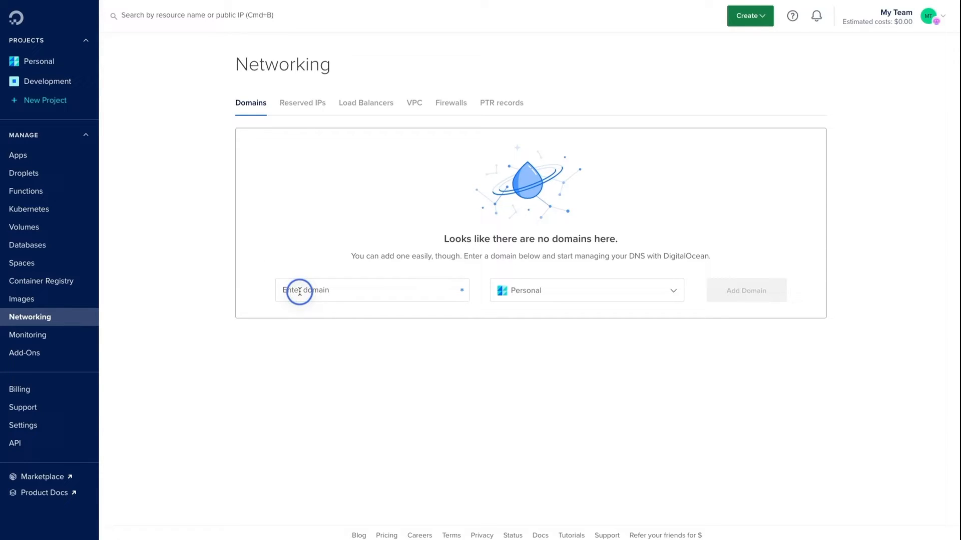
left_click(372, 290)
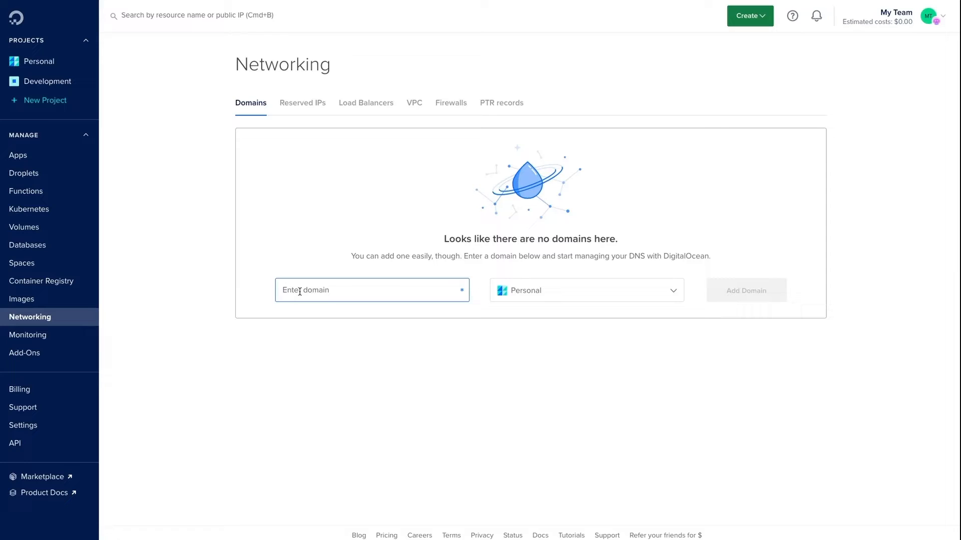
type("timothymamo.com")
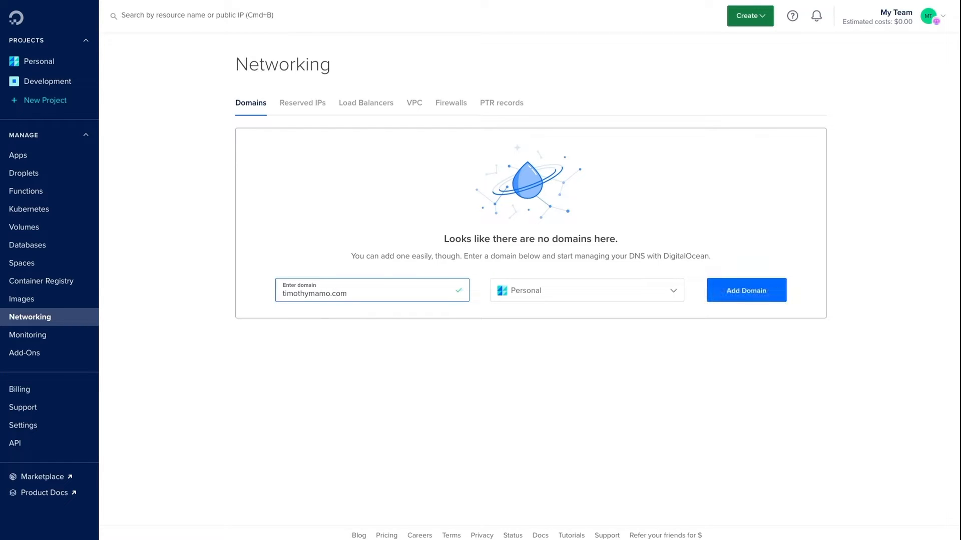
left_click(585, 290)
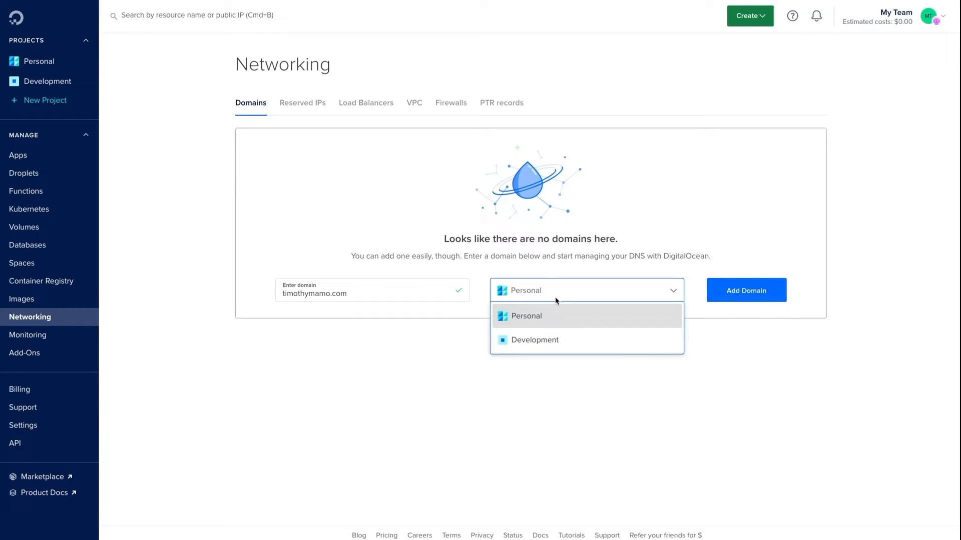
left_click(524, 316)
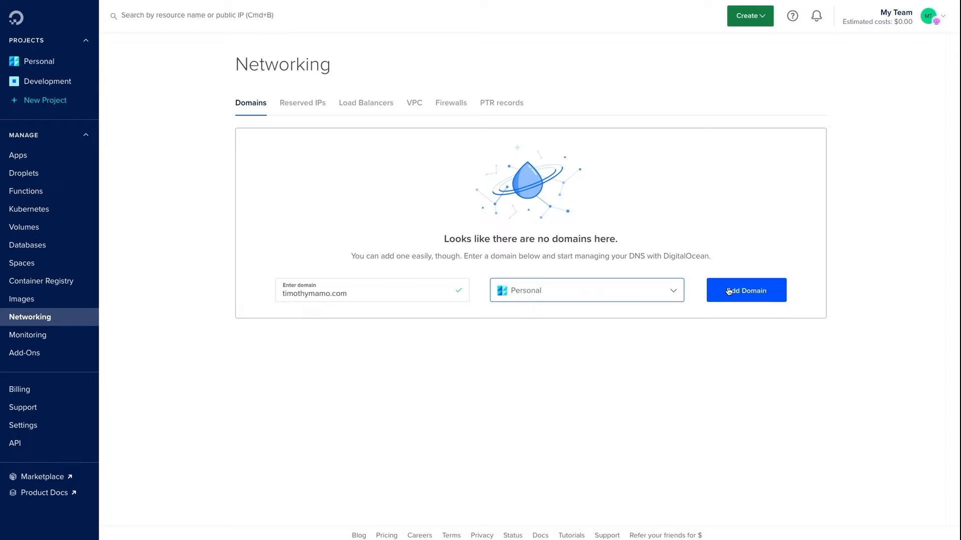
left_click(746, 289)
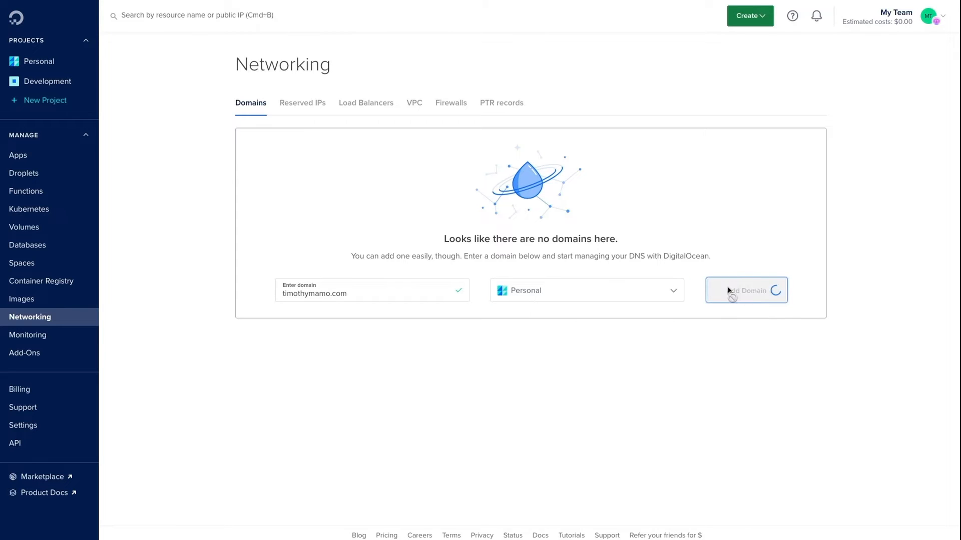
left_click(745, 290)
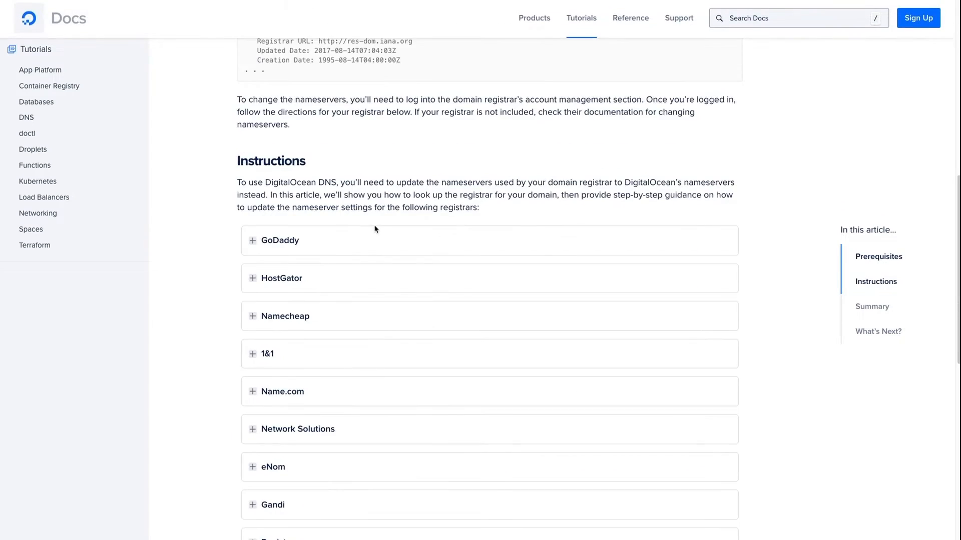
Scroll the nameserver tutorial down to the registrar instructions list.
scroll("down", 3)
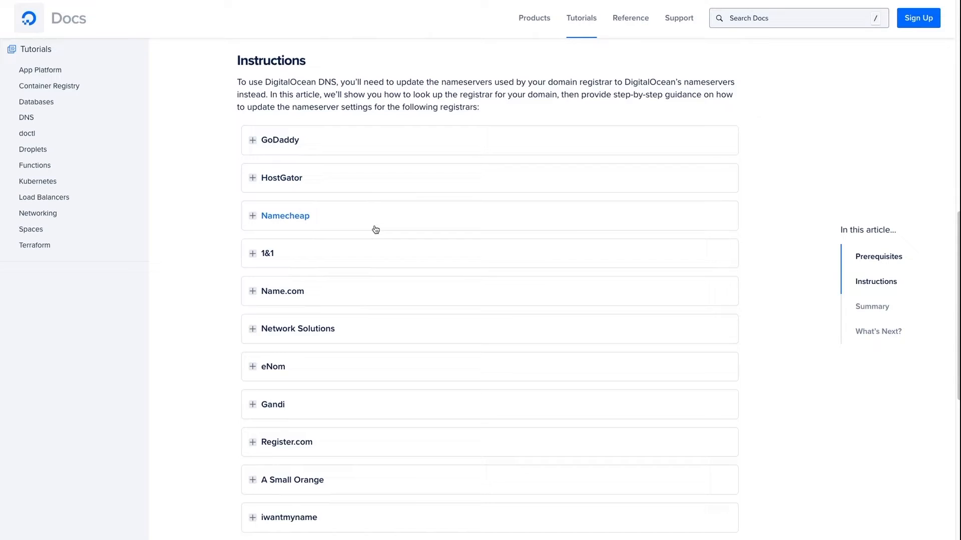
scroll("down", 3)
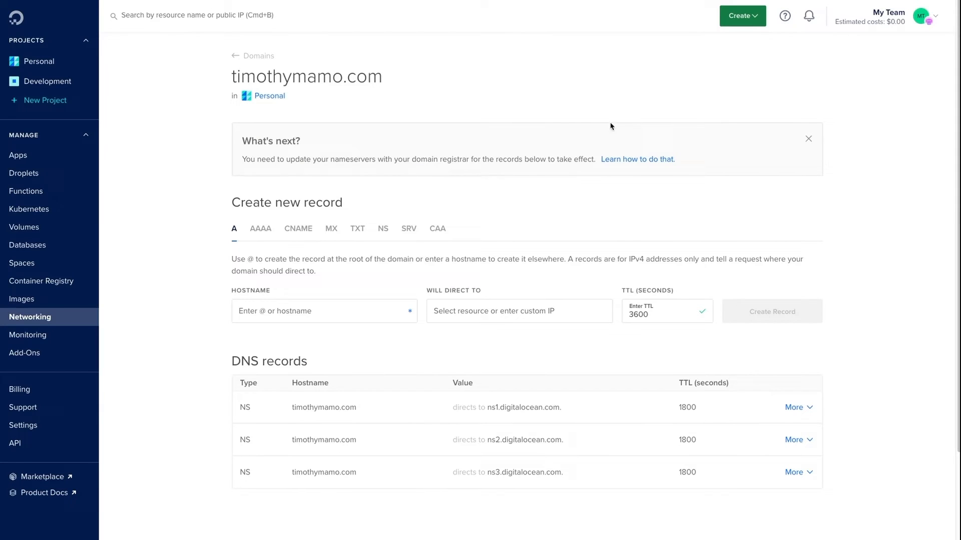
mouse_move(537, 189)
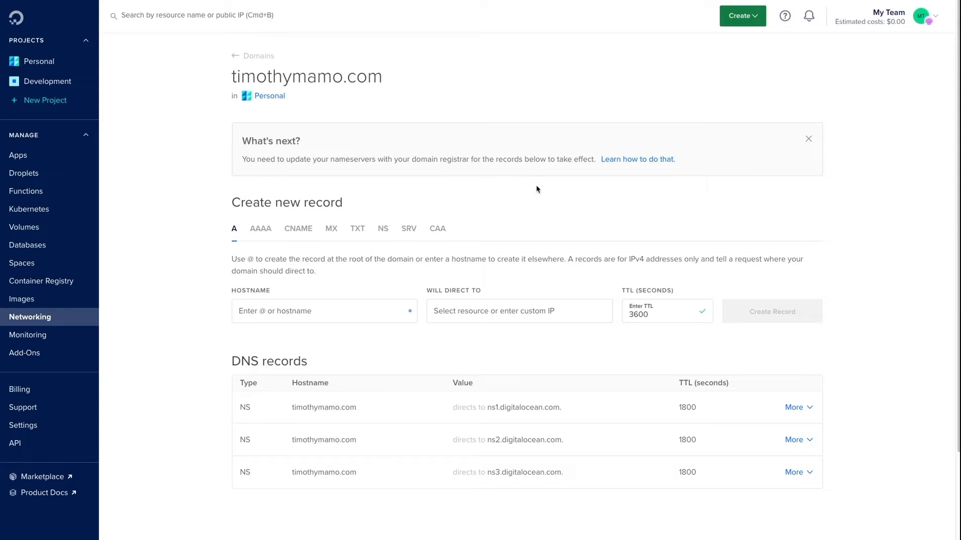
mouse_move(331, 273)
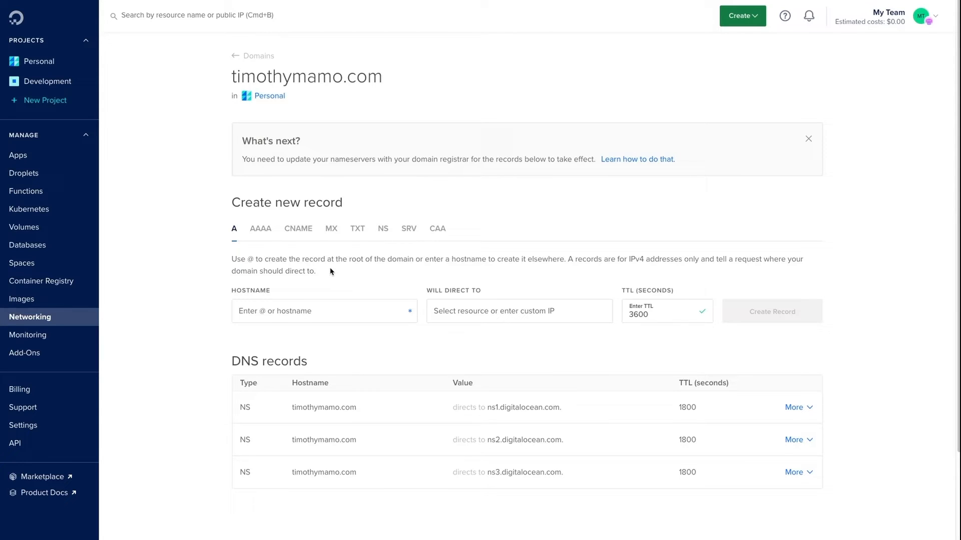
mouse_move(327, 273)
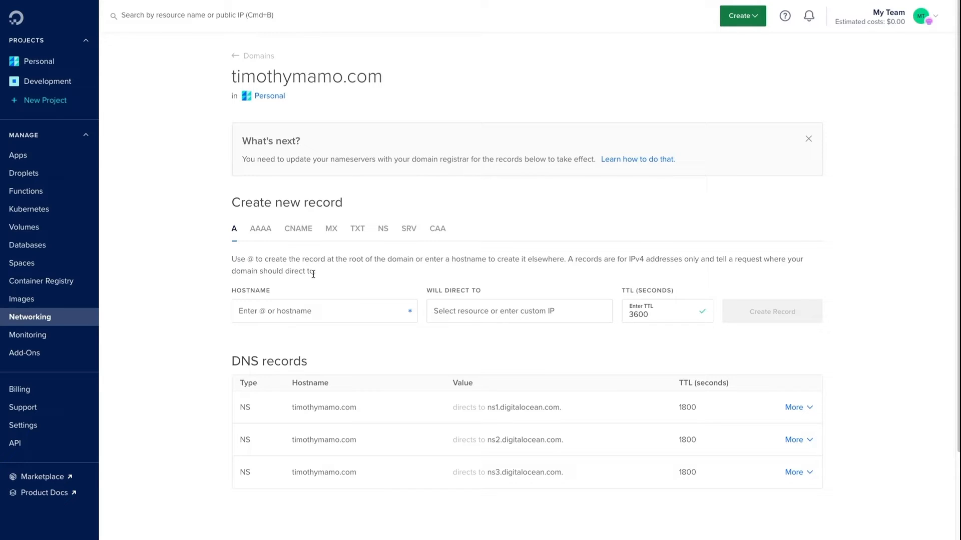
mouse_move(311, 279)
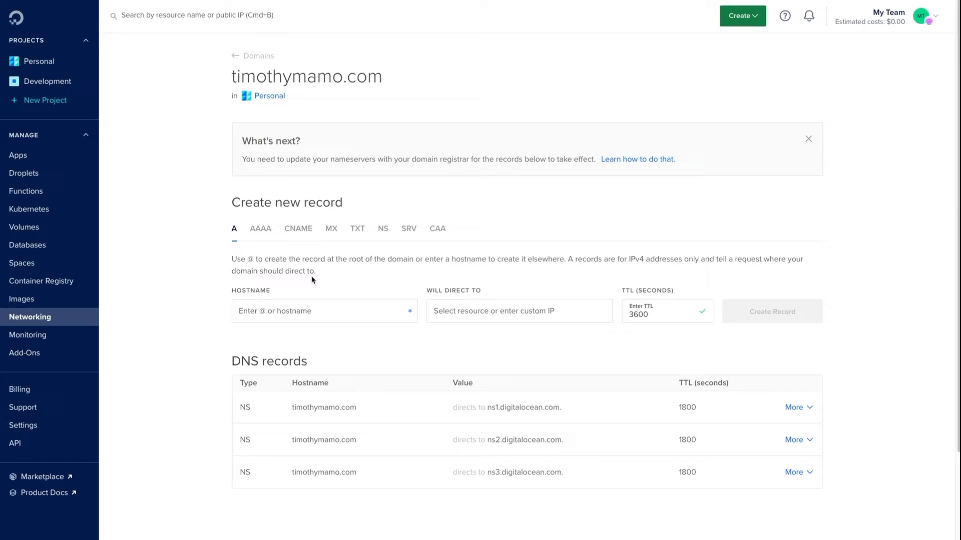
mouse_move(307, 294)
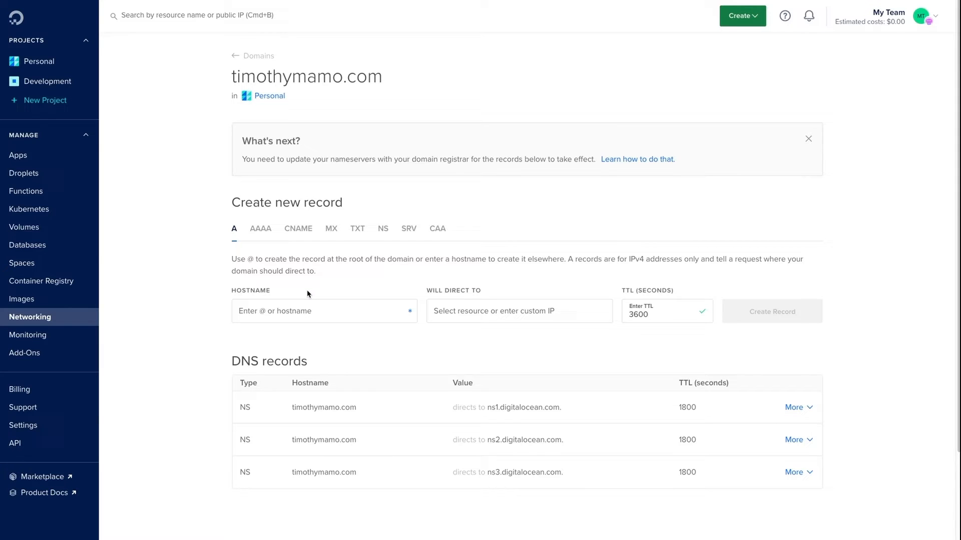
Create an @ A record directed to ams3-load-balancer-01.
left_click(324, 311)
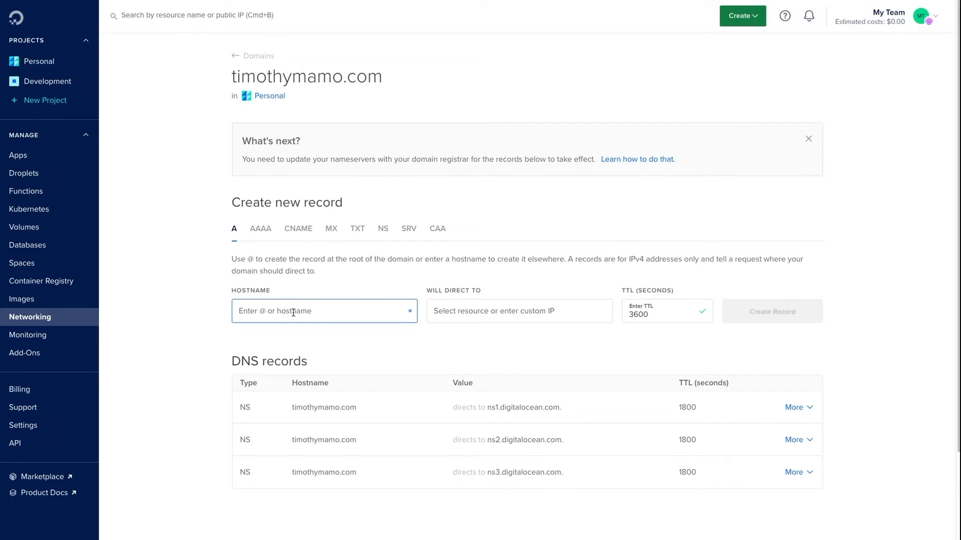
type("@")
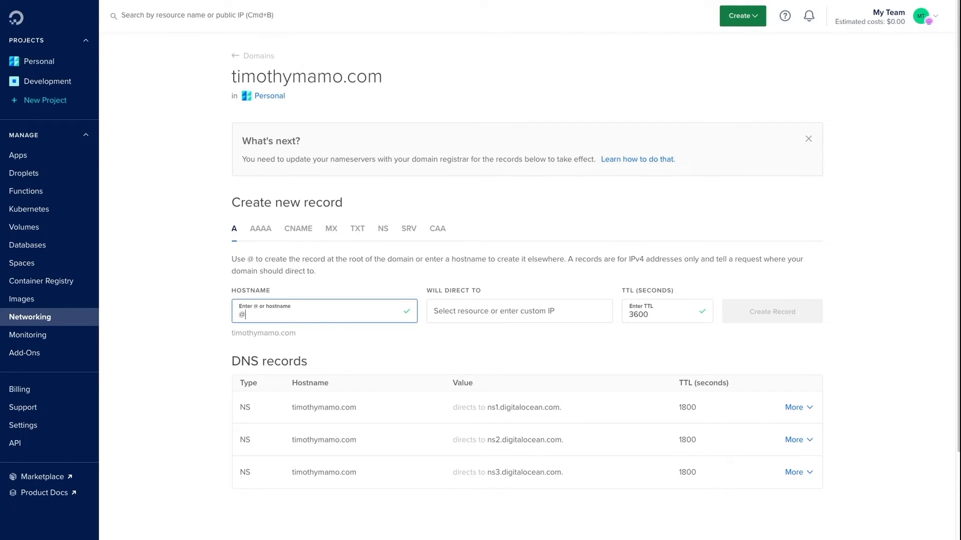
left_click(518, 311)
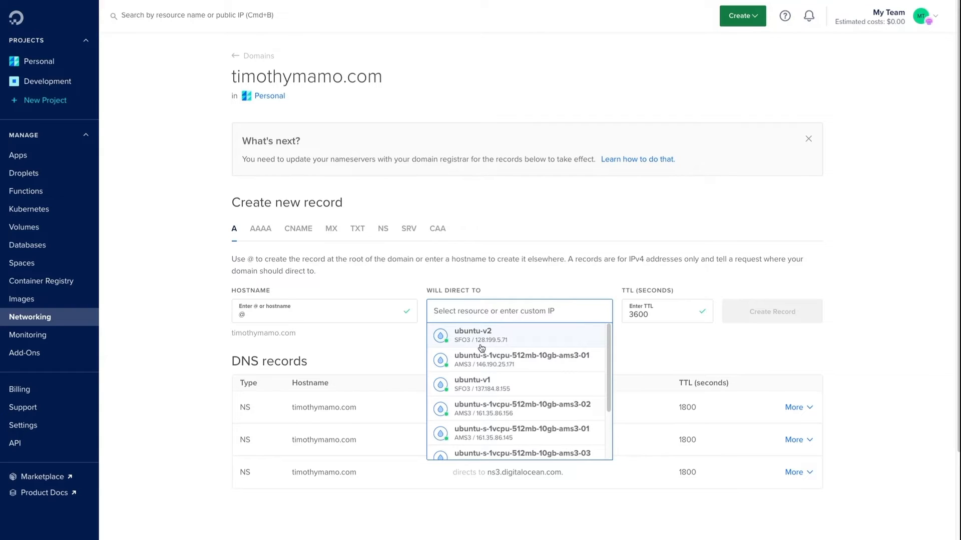
left_click(494, 311)
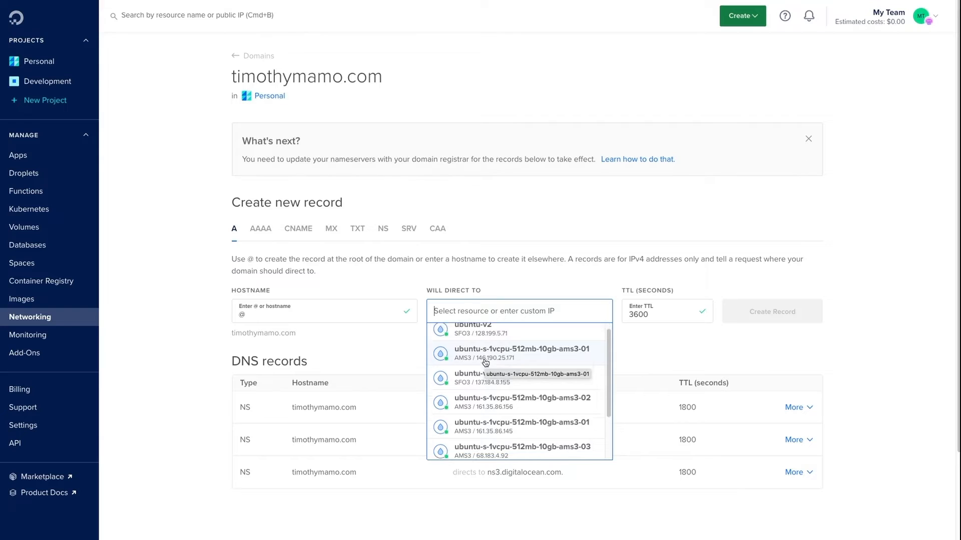
scroll("down", 3)
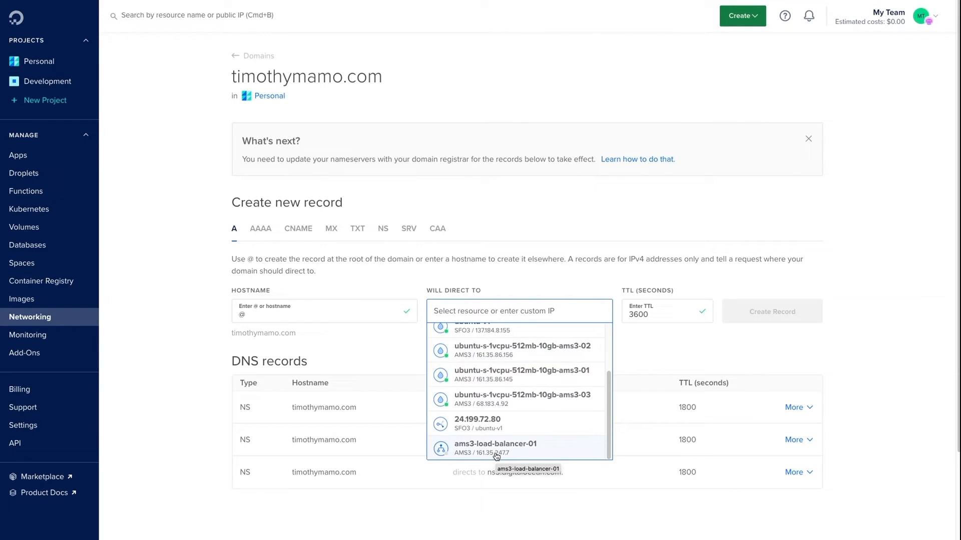
left_click(495, 448)
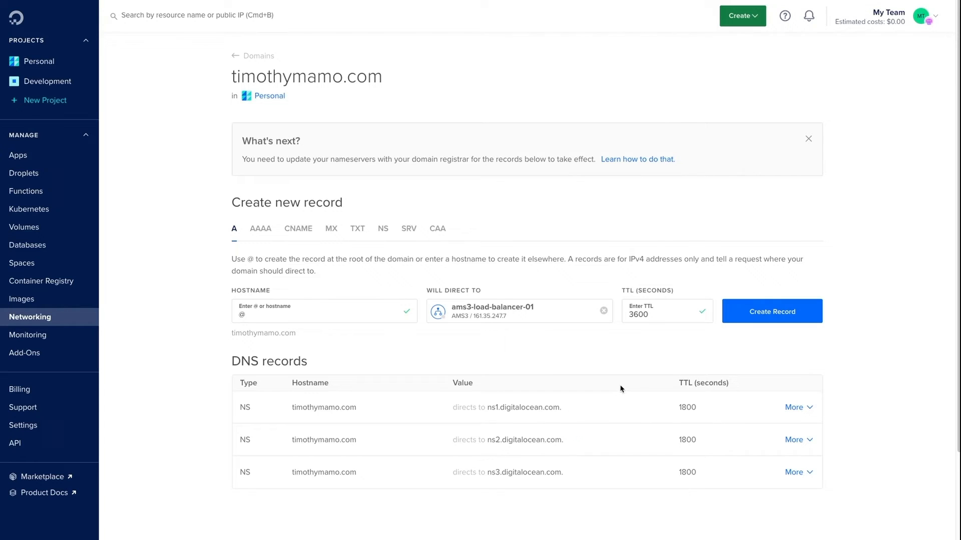
mouse_move(658, 281)
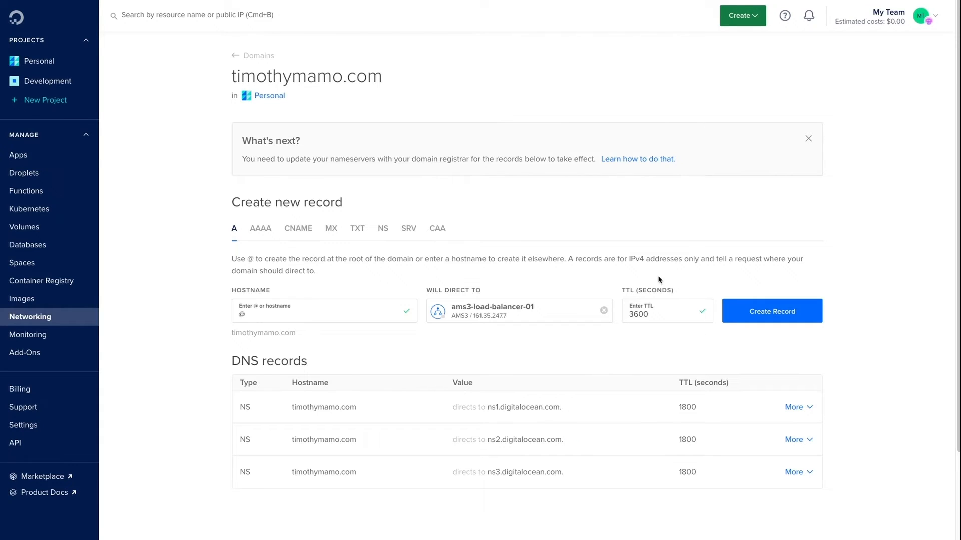
mouse_move(625, 331)
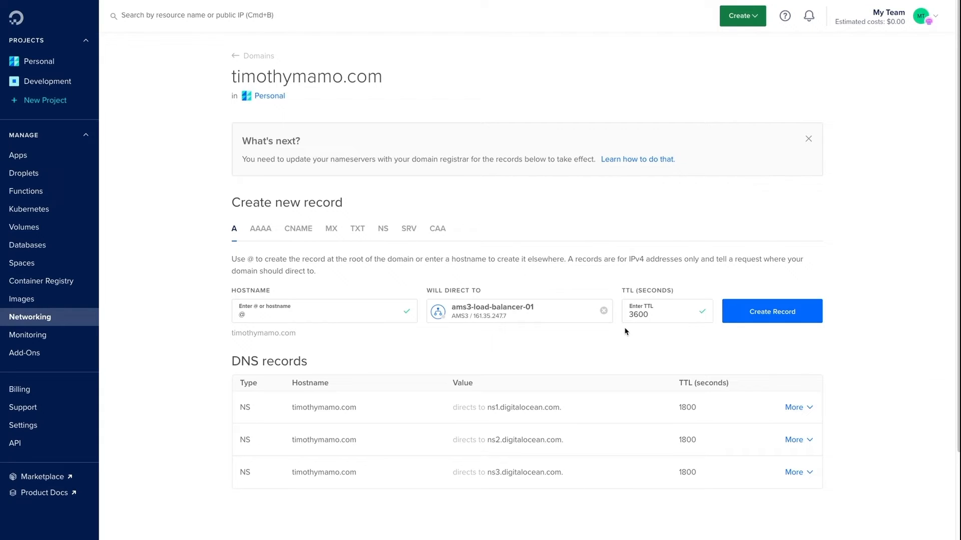
left_click(771, 311)
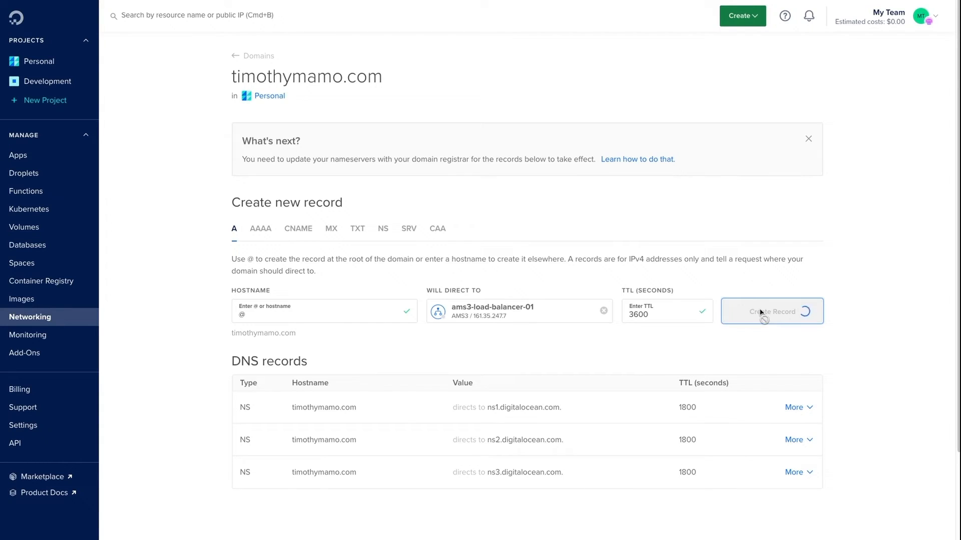
left_click(772, 312)
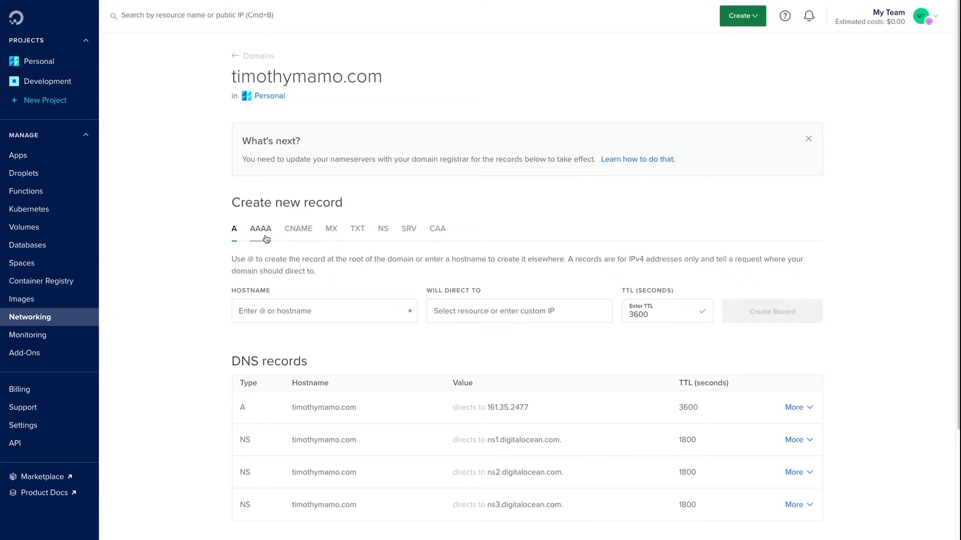
Create a CNAME record with hostname 'old' aliasing @.
left_click(297, 228)
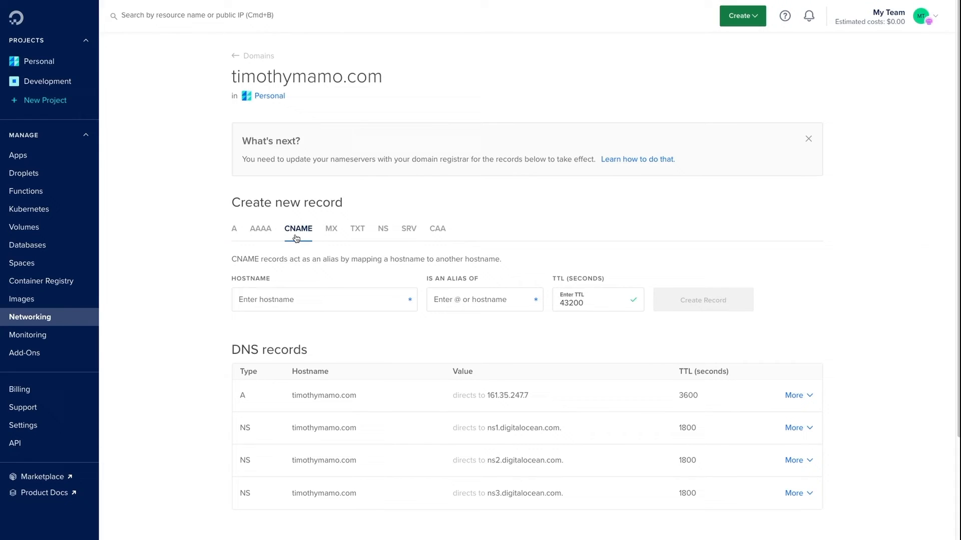
left_click(324, 300)
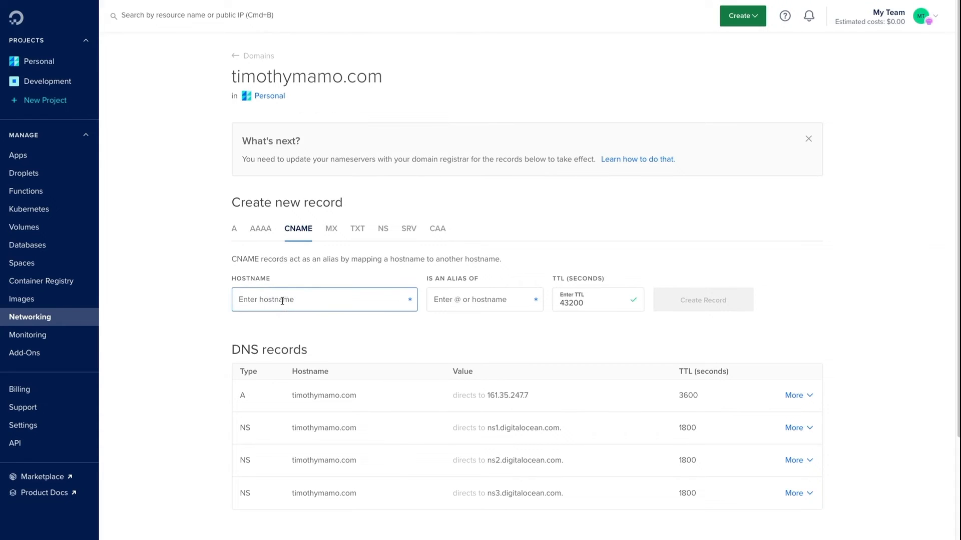
type("old")
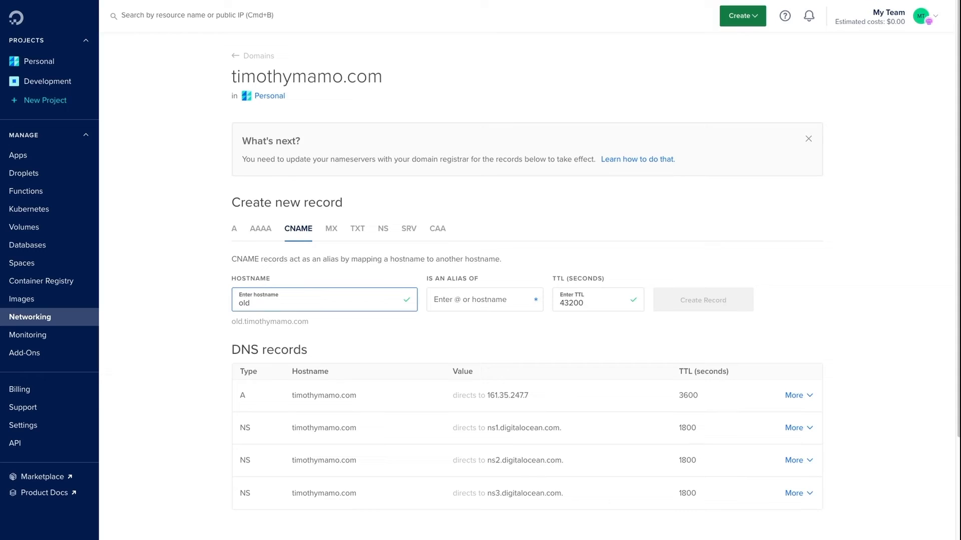
left_click(483, 300)
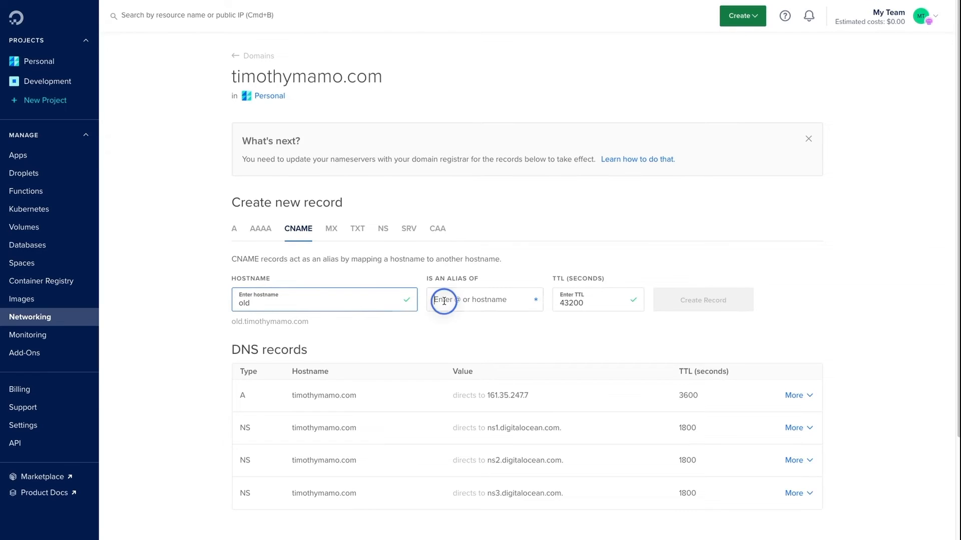
type("@")
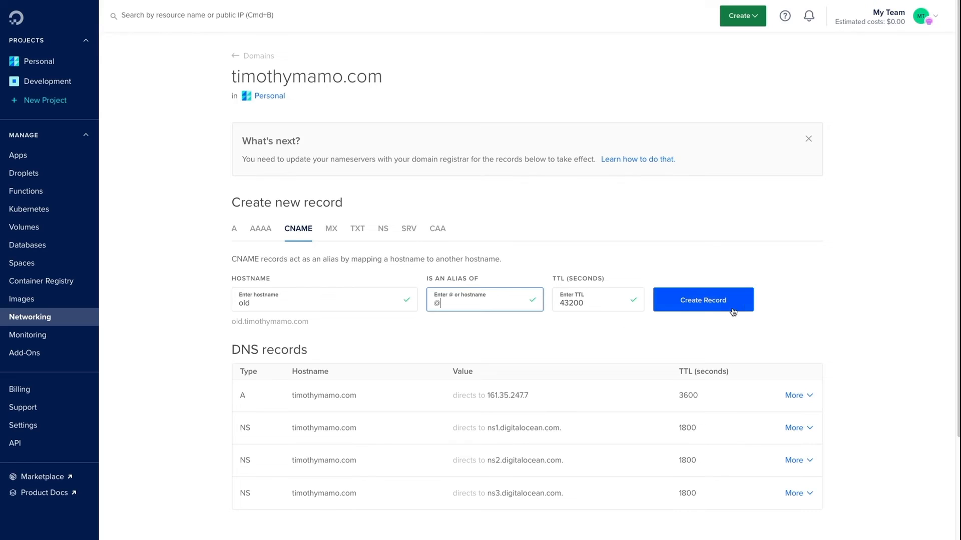
left_click(702, 300)
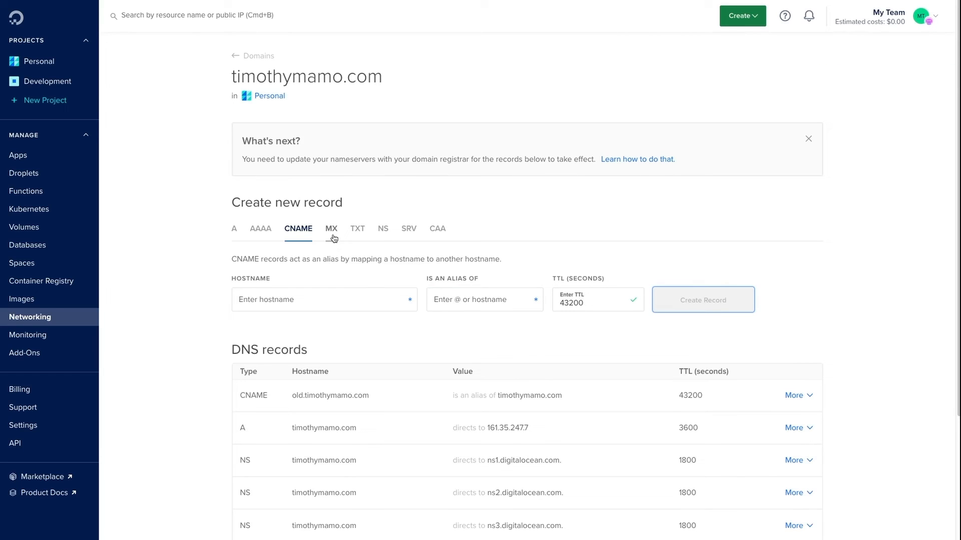
View the TXT record form, then scroll the docs to Supported Record Types.
left_click(357, 228)
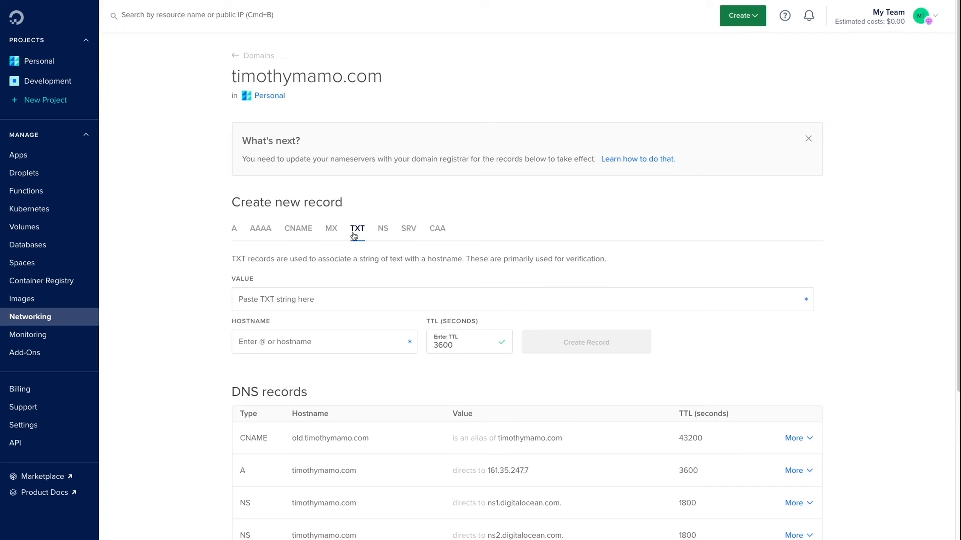
mouse_move(393, 237)
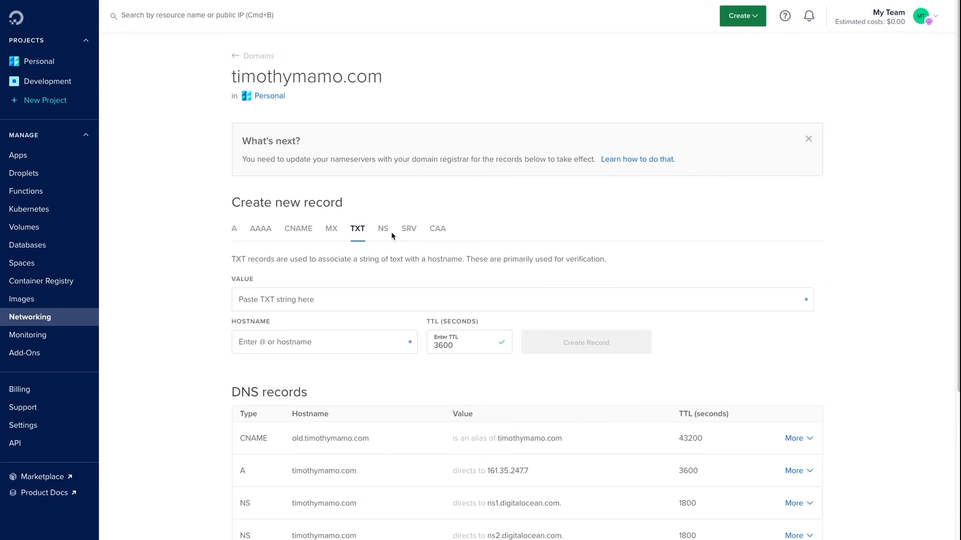
mouse_move(437, 229)
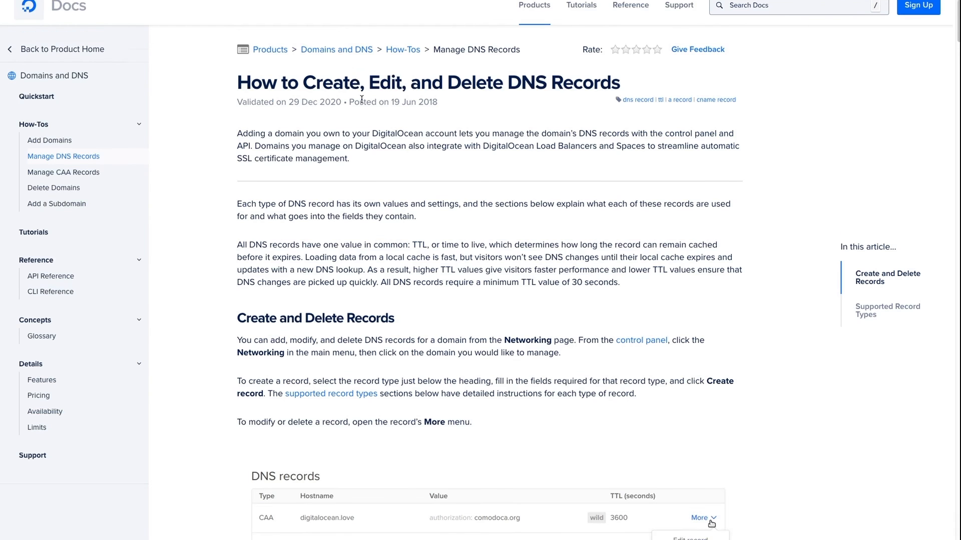
scroll("down", 3)
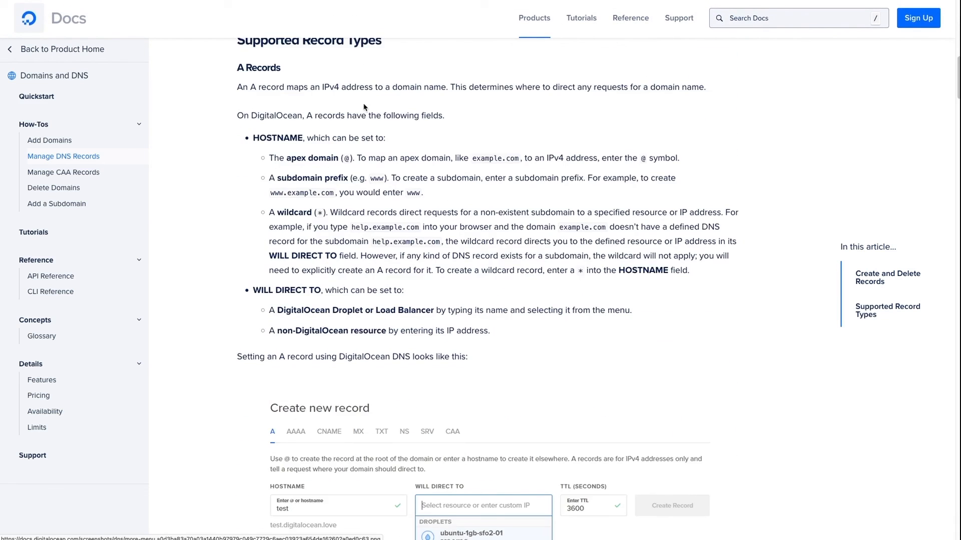